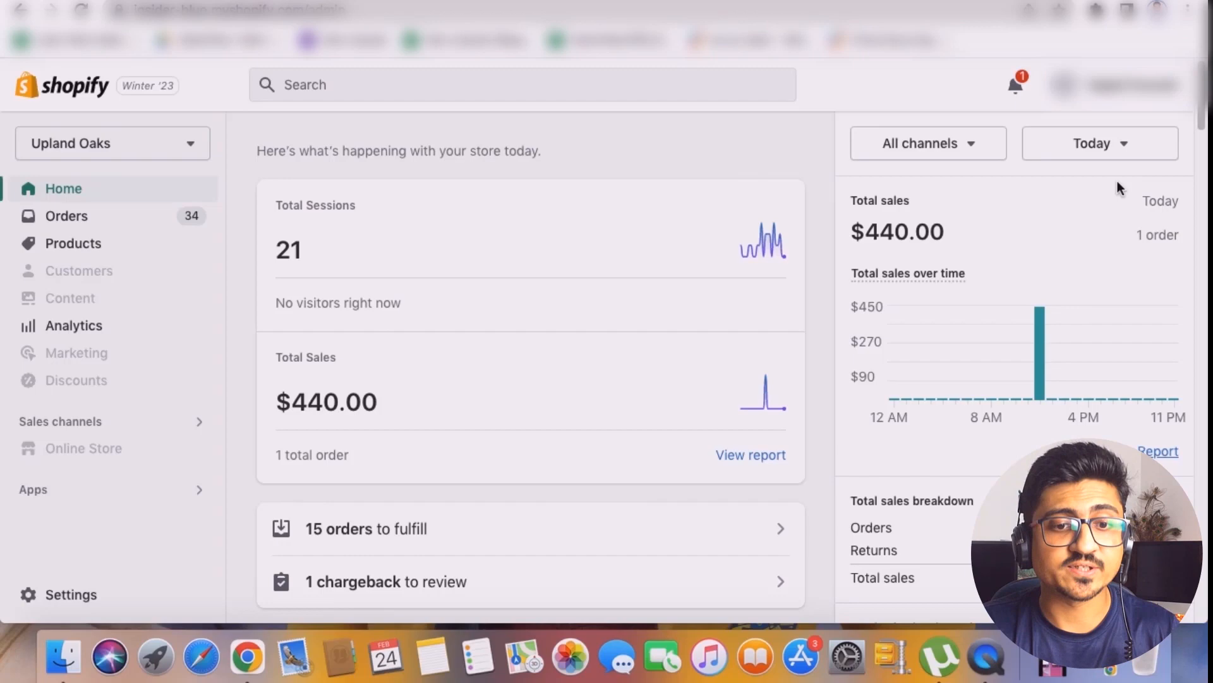
mouse_move(1076, 203)
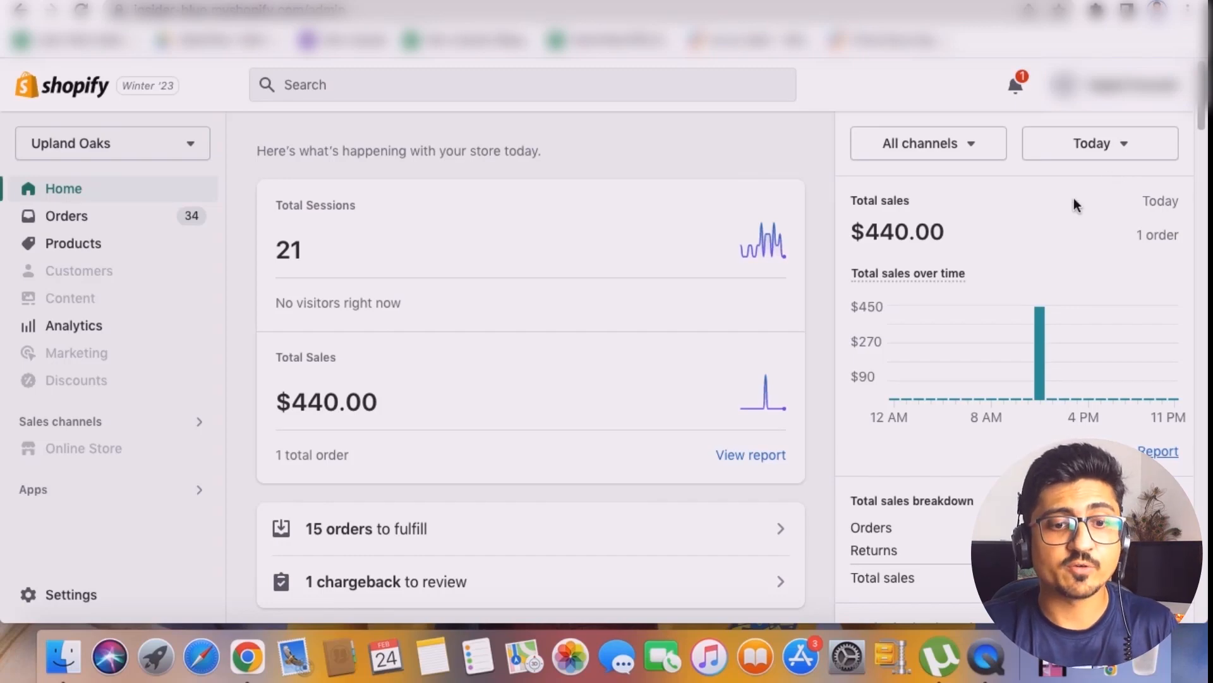
Scroll the store homepage and open the Electric Foot Grinding Tool product page.
left_click(1099, 144)
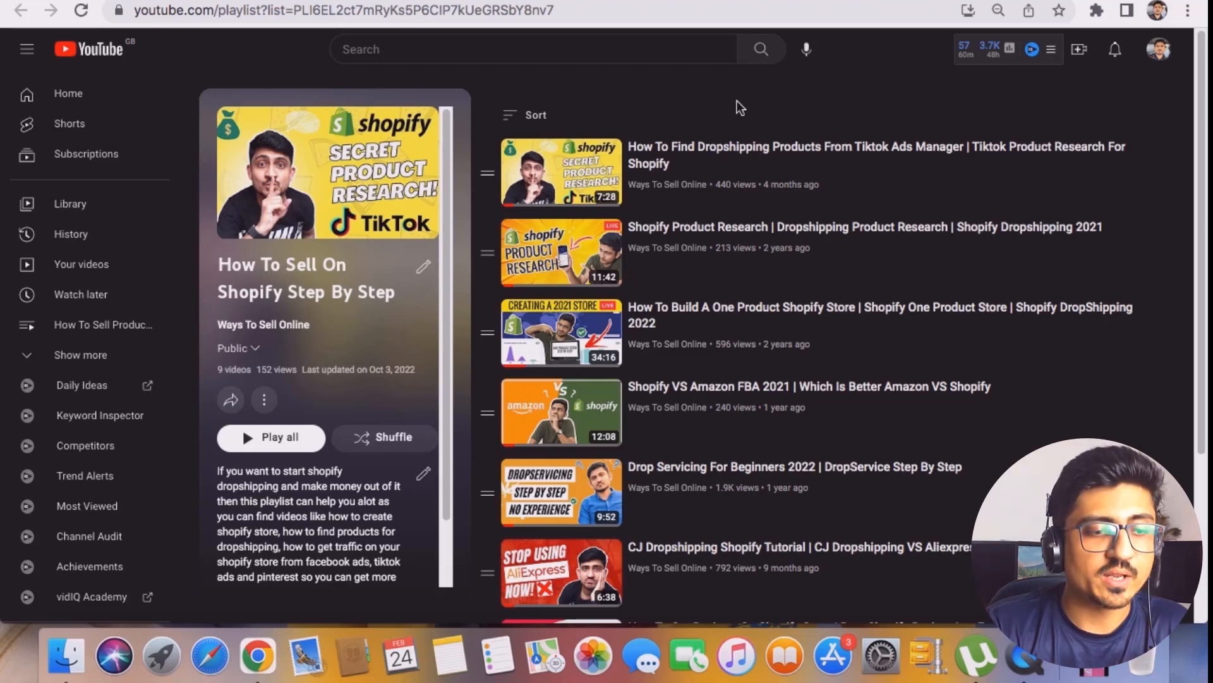
scroll("down", 3)
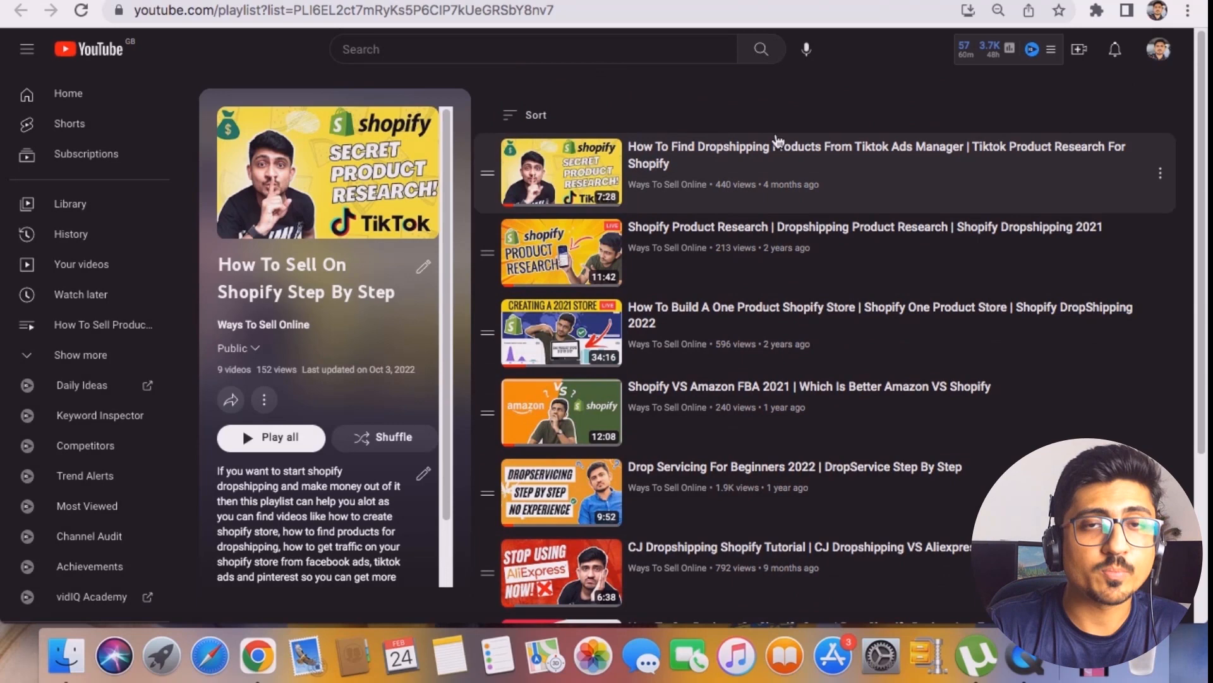
mouse_move(810, 106)
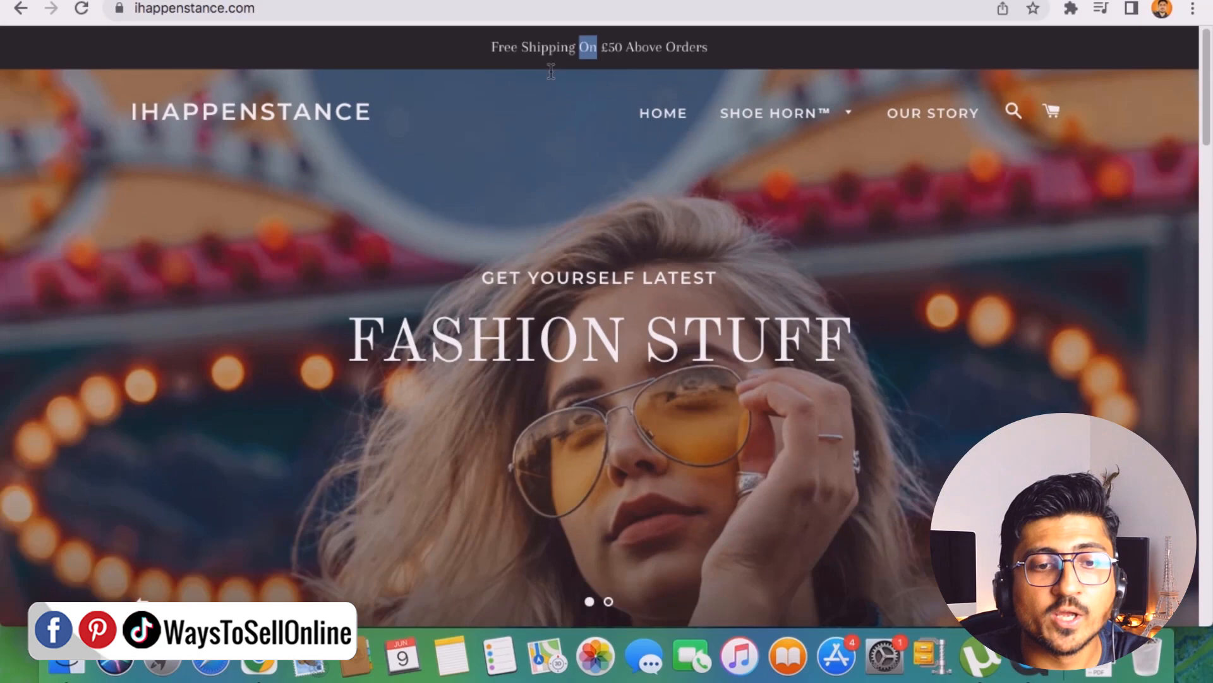
scroll("down", 3)
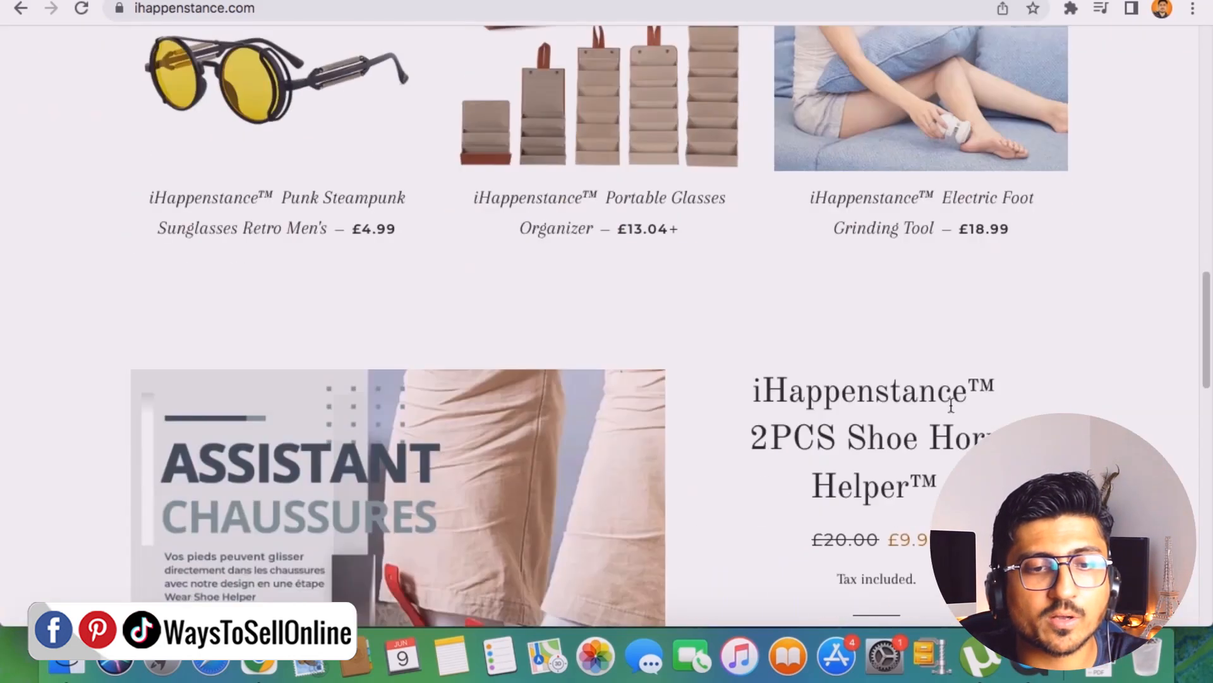
left_click(920, 97)
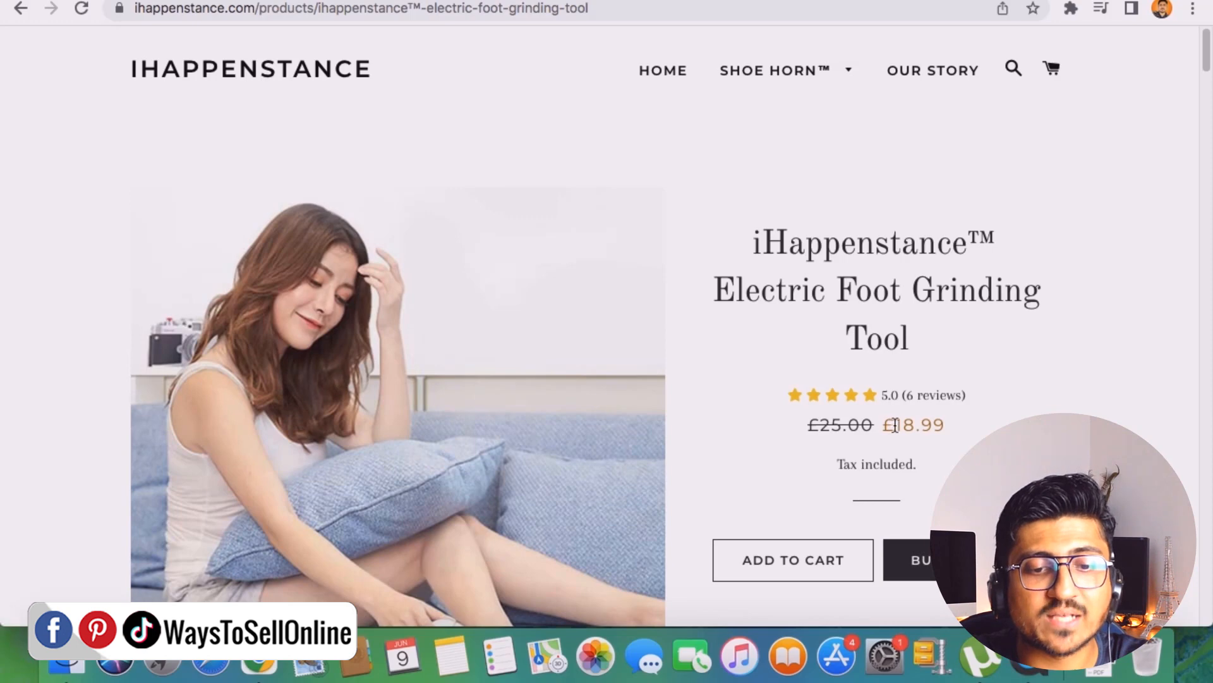
Buy the £18.99 grinding tool now and review the checkout summary totalling £18.99.
double_click(918, 424)
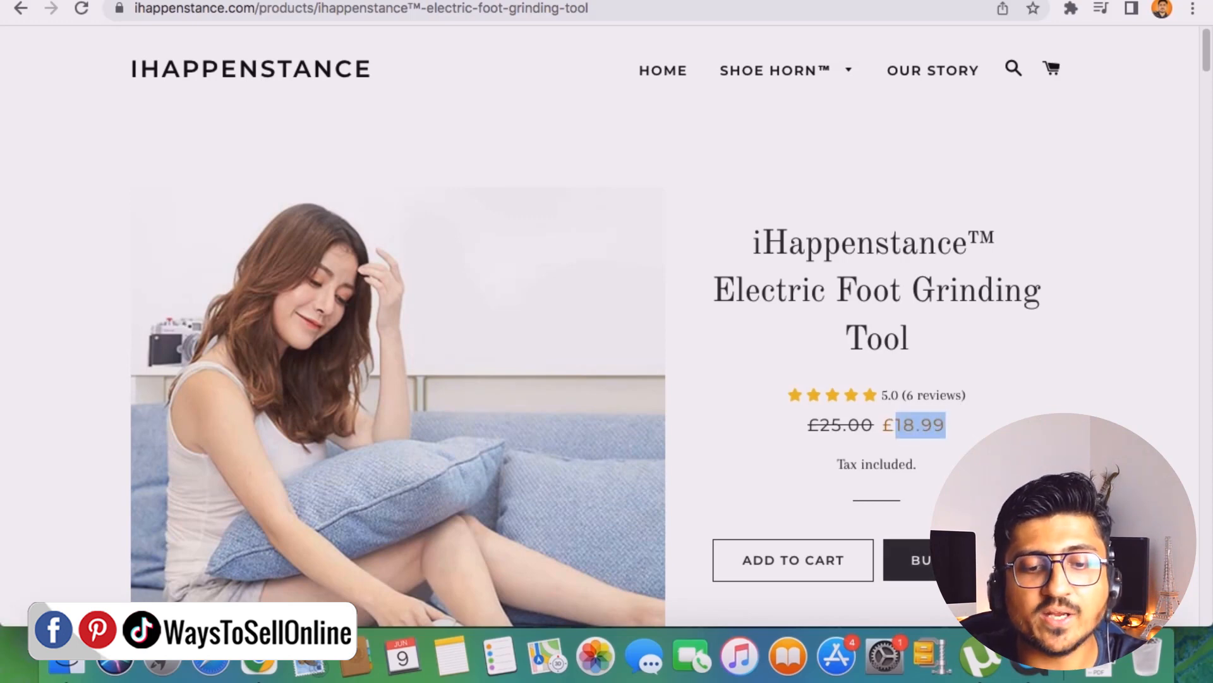
left_click(928, 560)
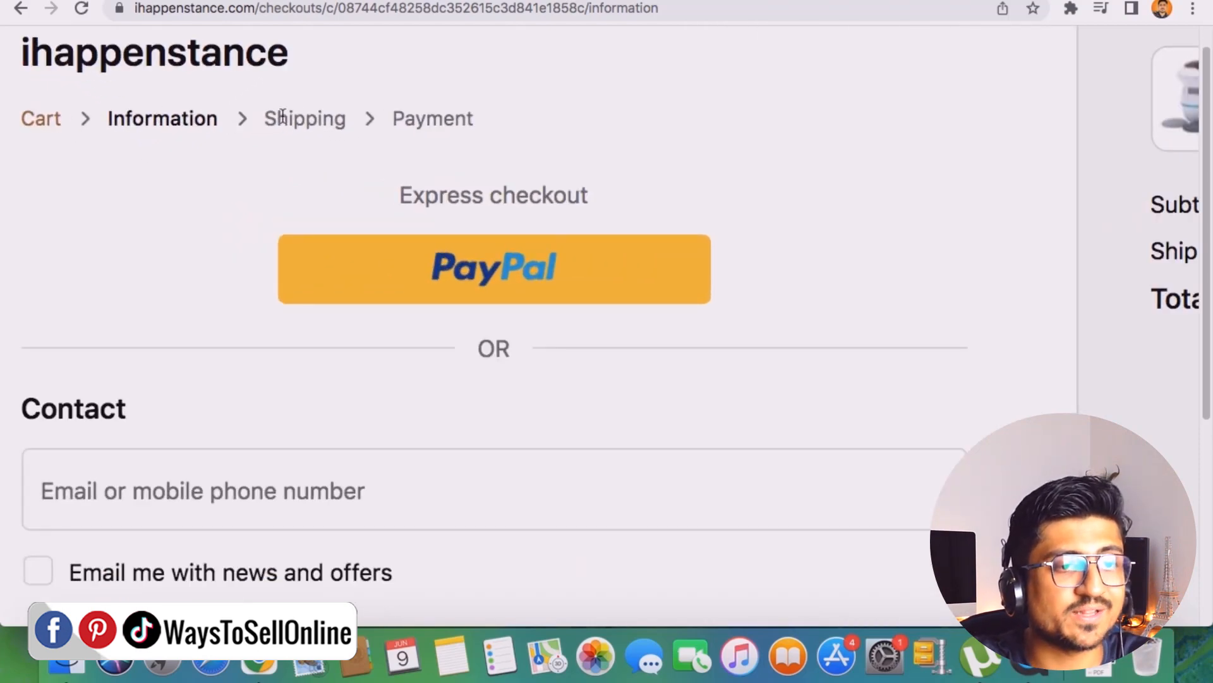
mouse_move(941, 196)
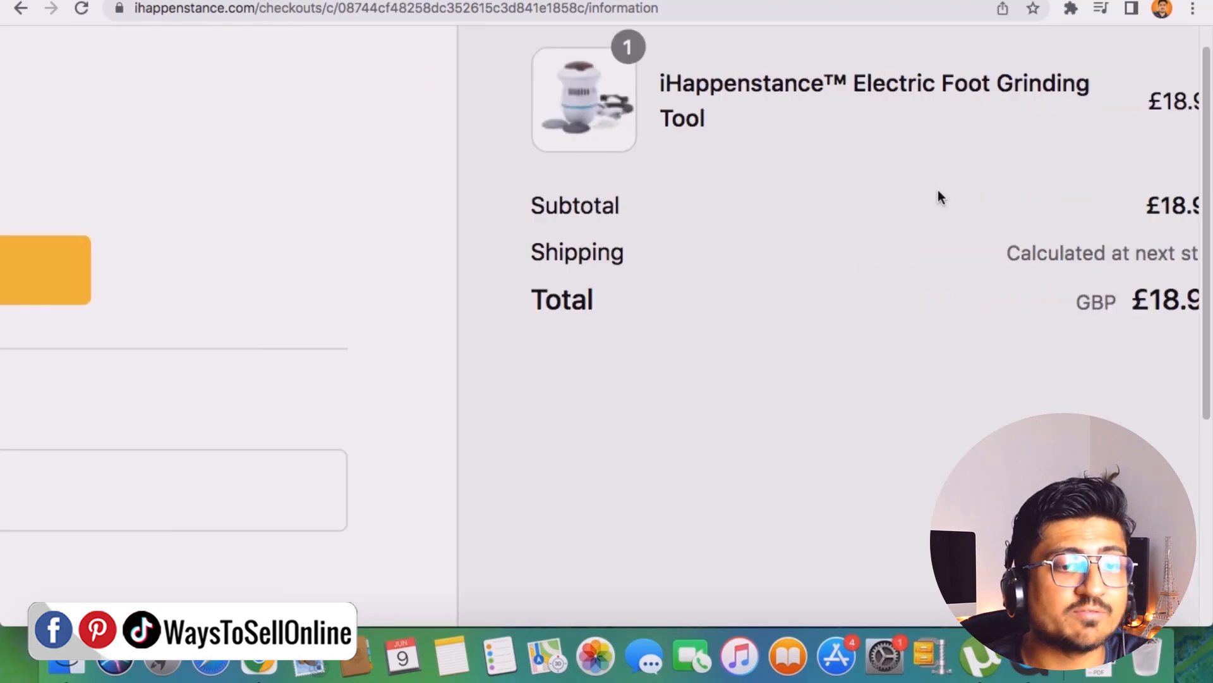
scroll("down", 3)
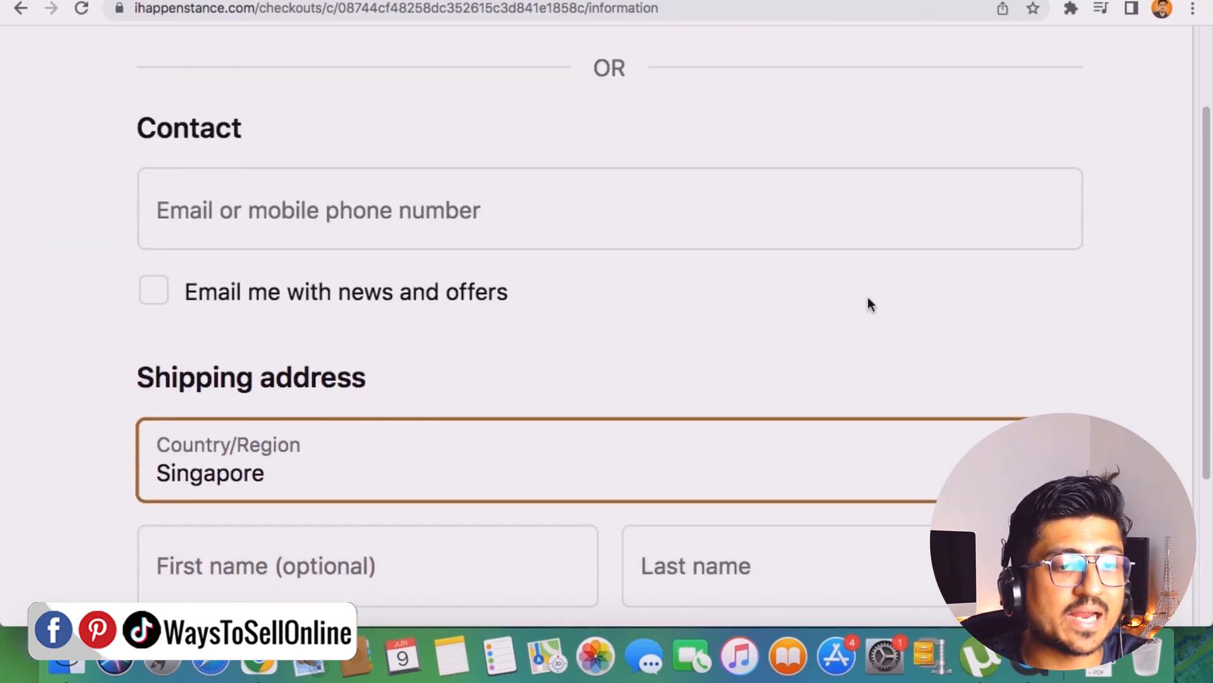
scroll("down", 3)
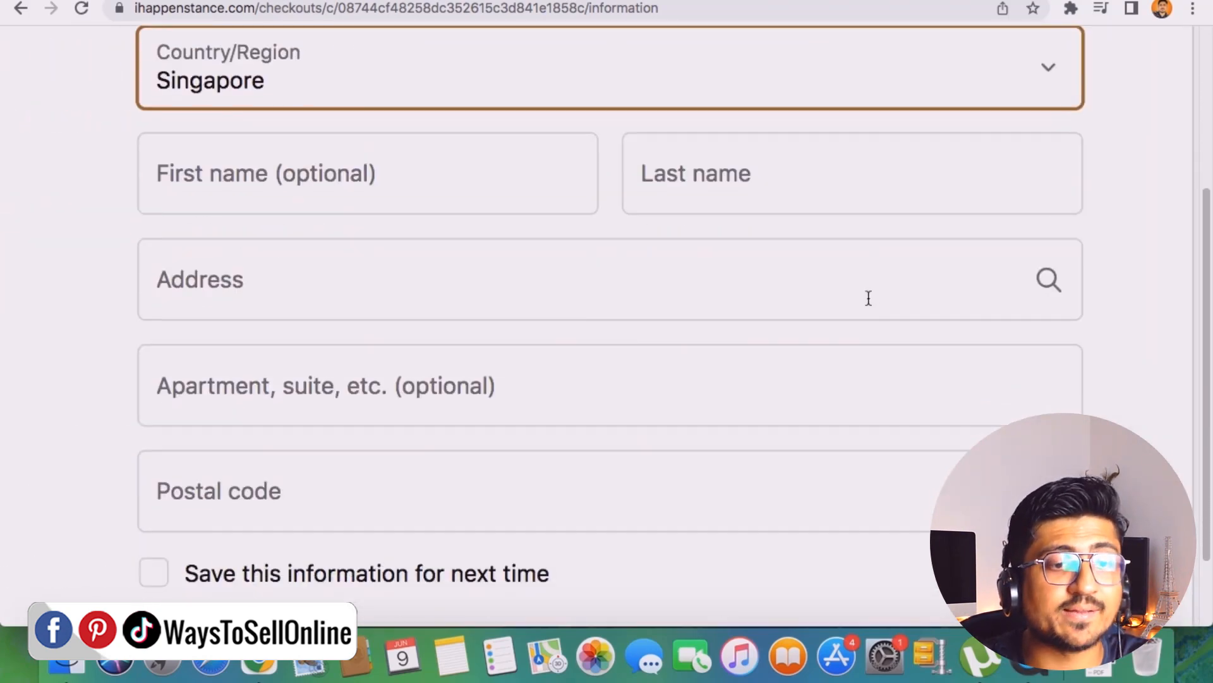
scroll("up", 3)
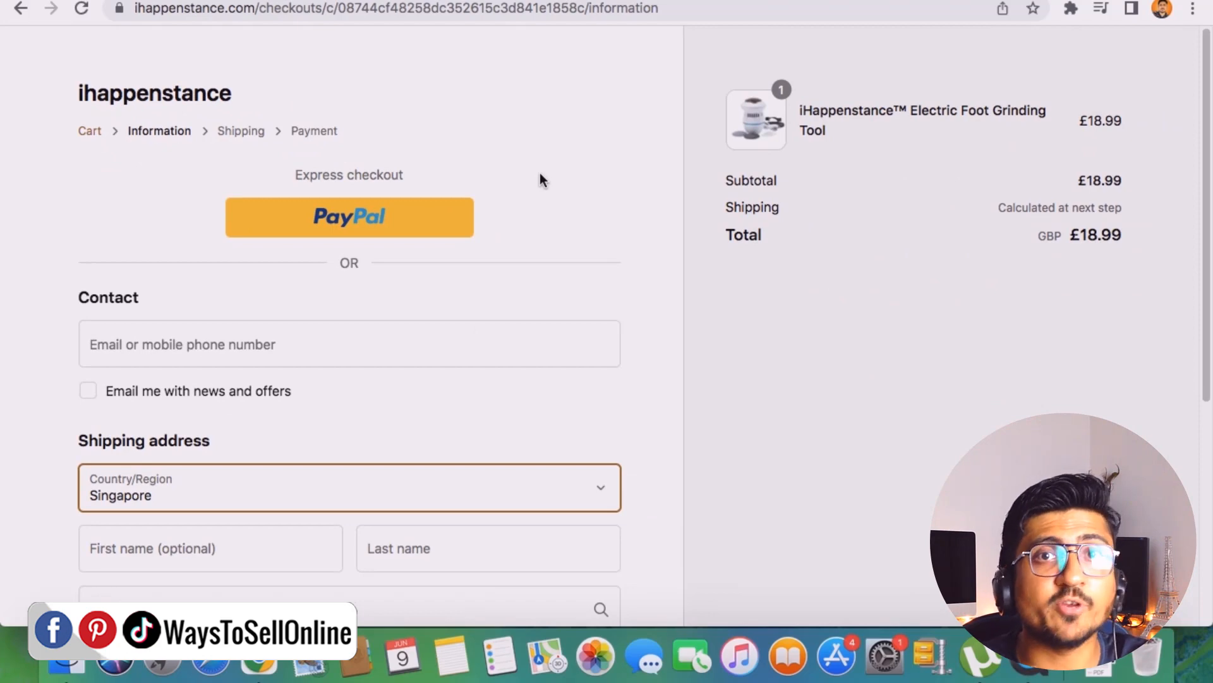
mouse_move(325, 372)
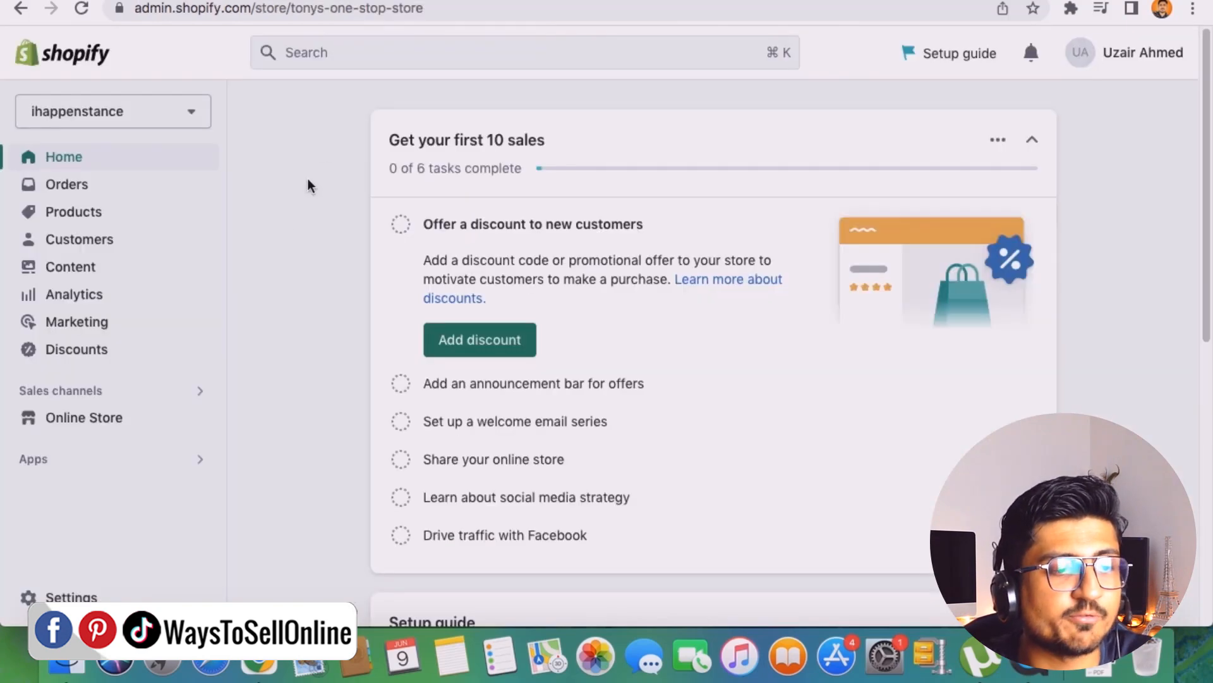
mouse_move(338, 555)
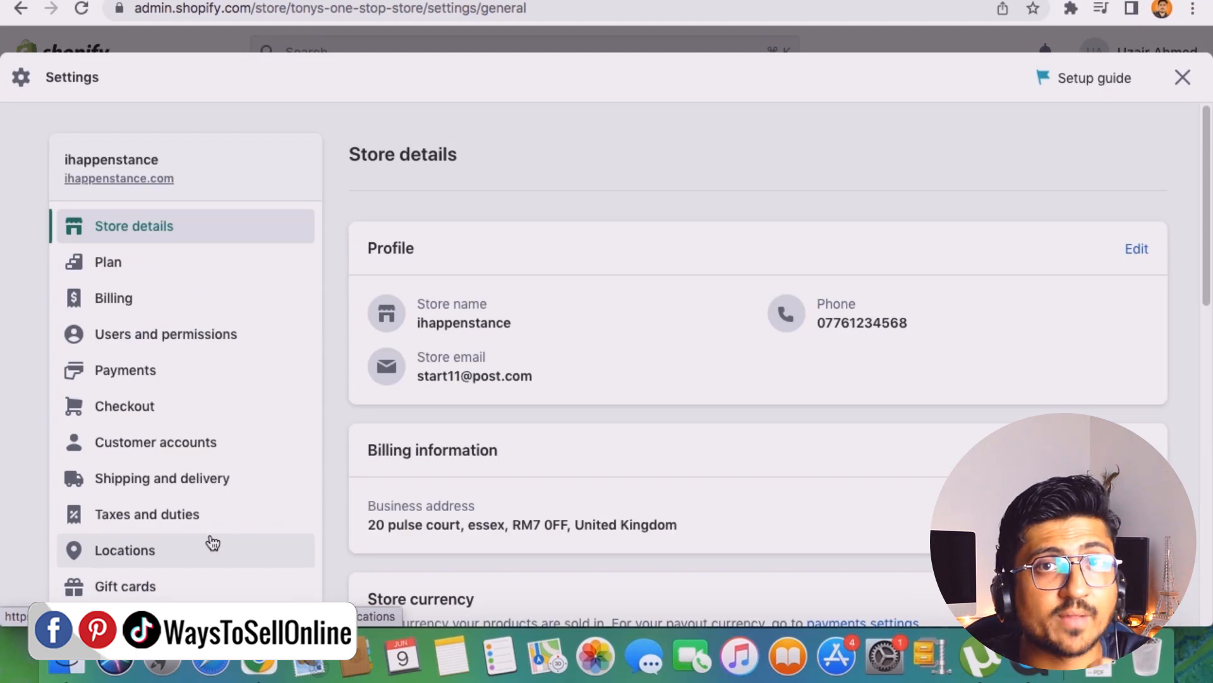
mouse_move(162, 477)
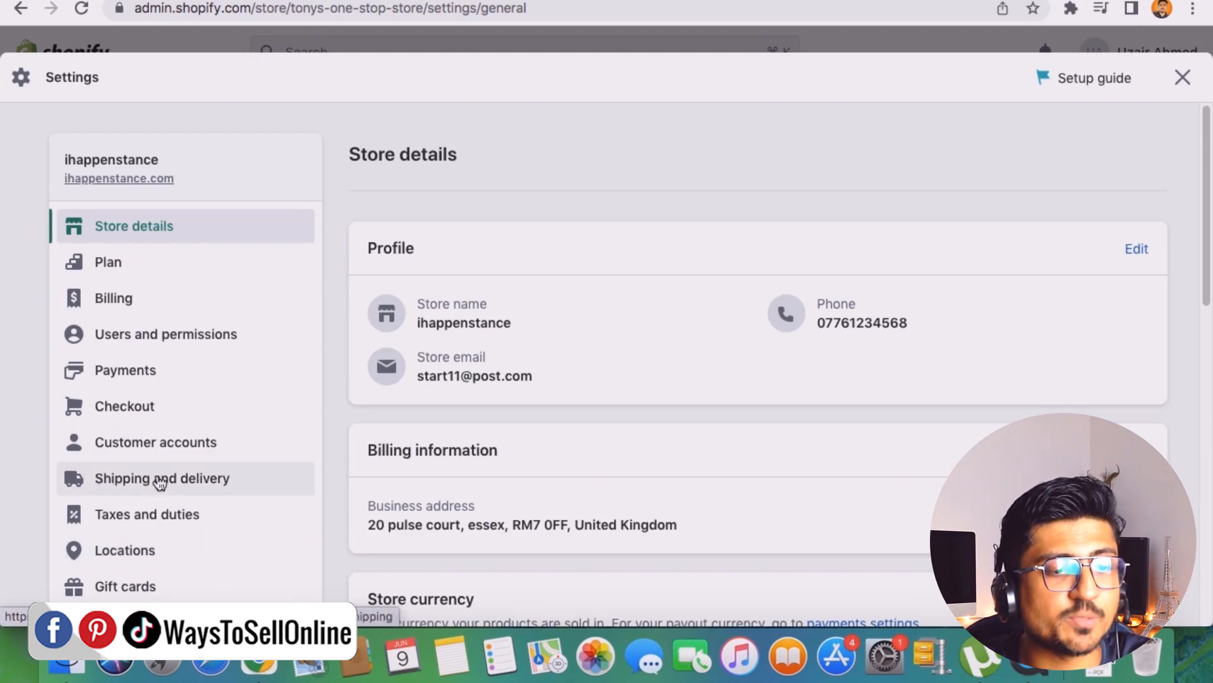
Go to Shipping and delivery settings and manage the General profile covering all products.
left_click(162, 477)
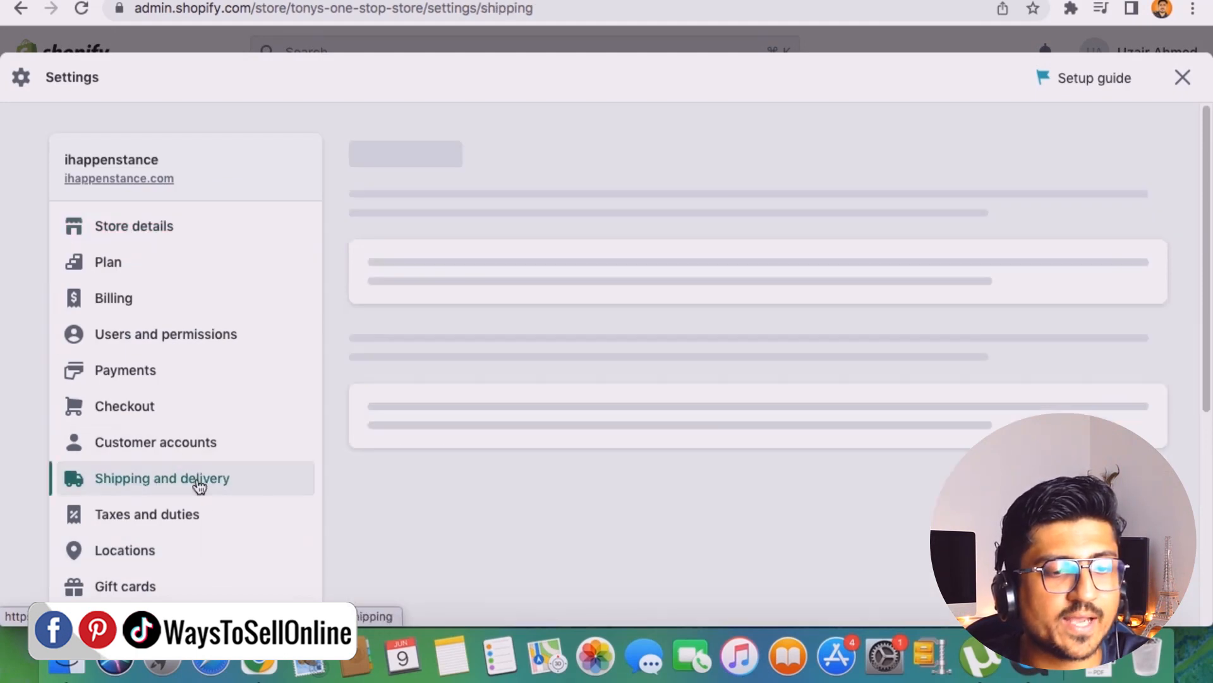
left_click(162, 478)
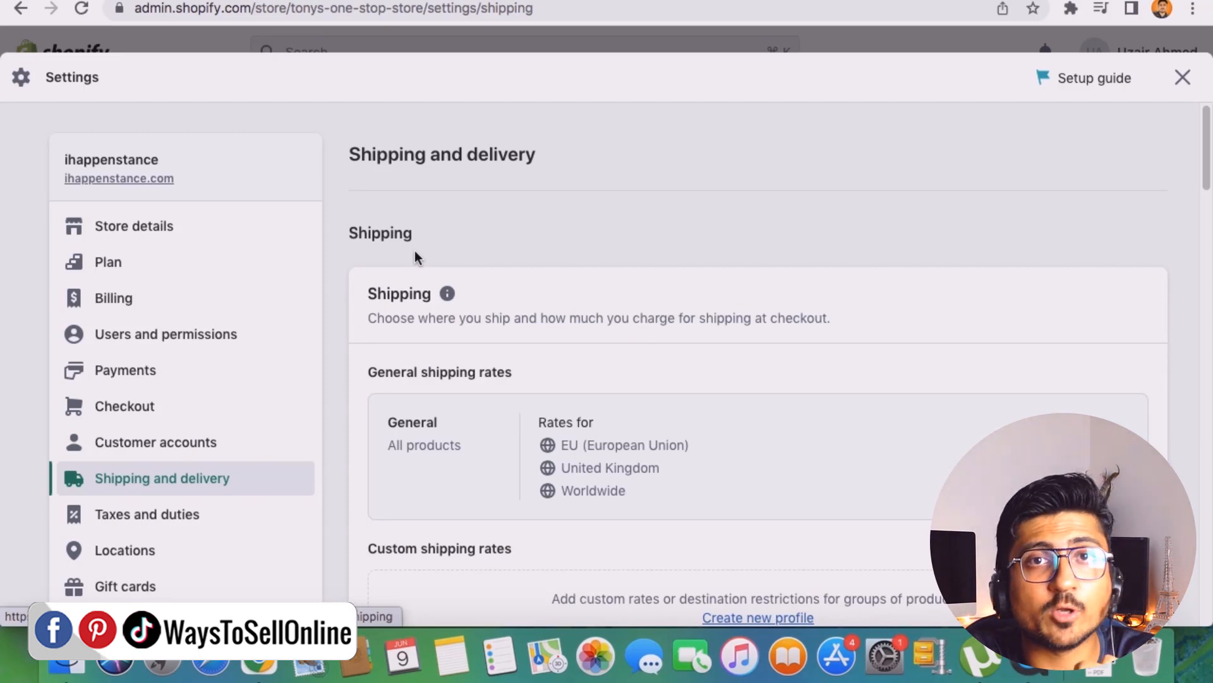
scroll("down", 3)
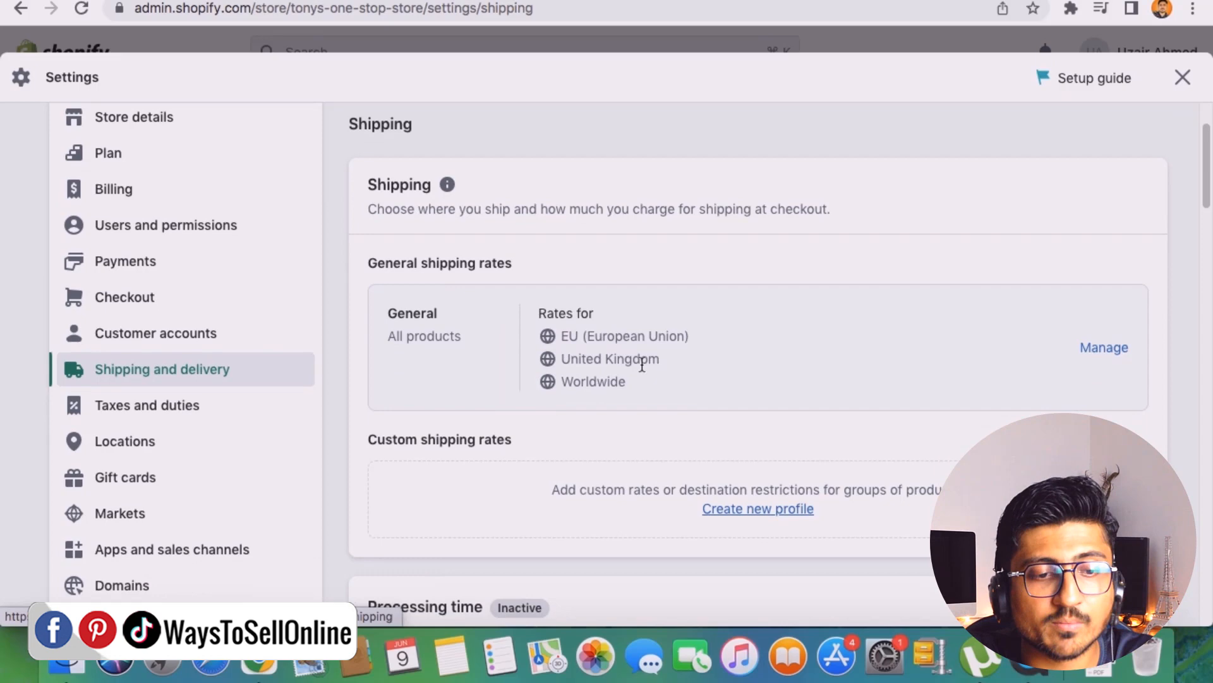
mouse_move(555, 466)
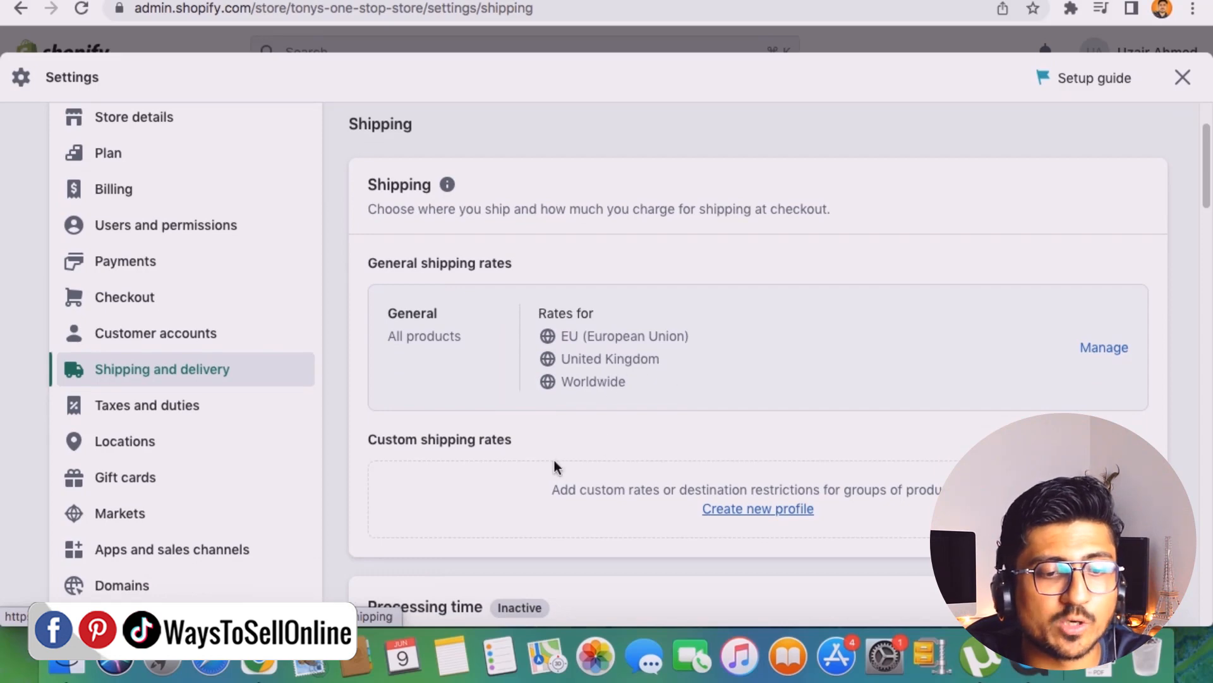
scroll("down", 3)
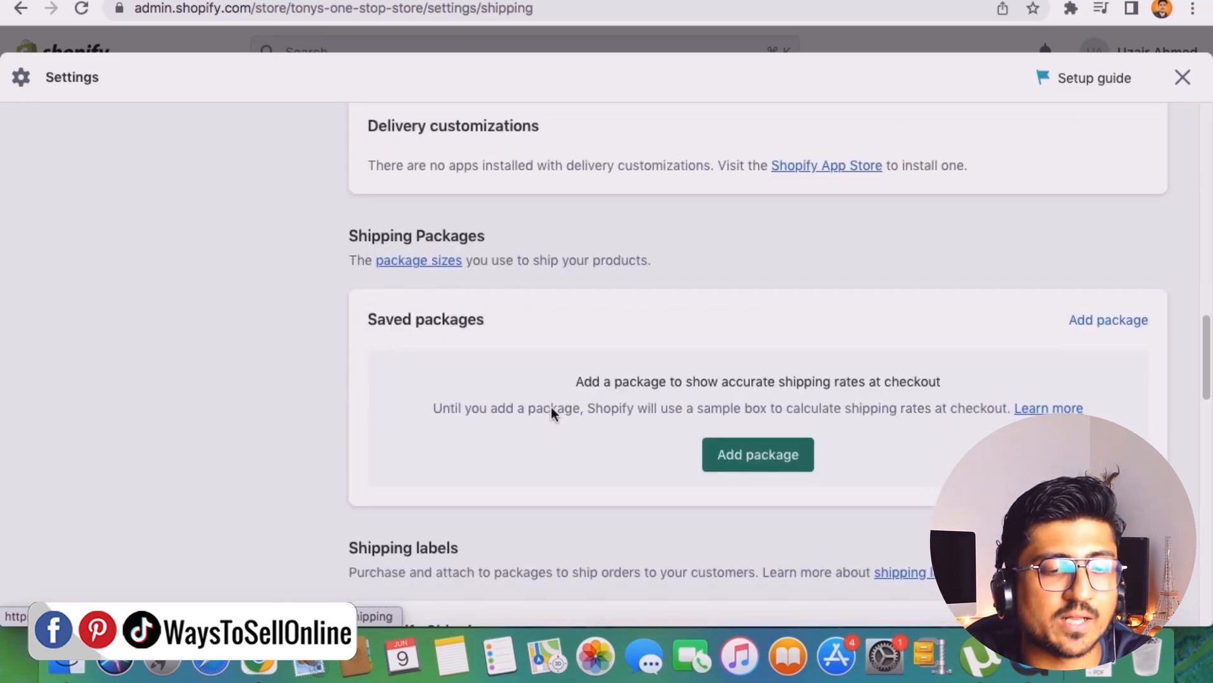
scroll("down", 3)
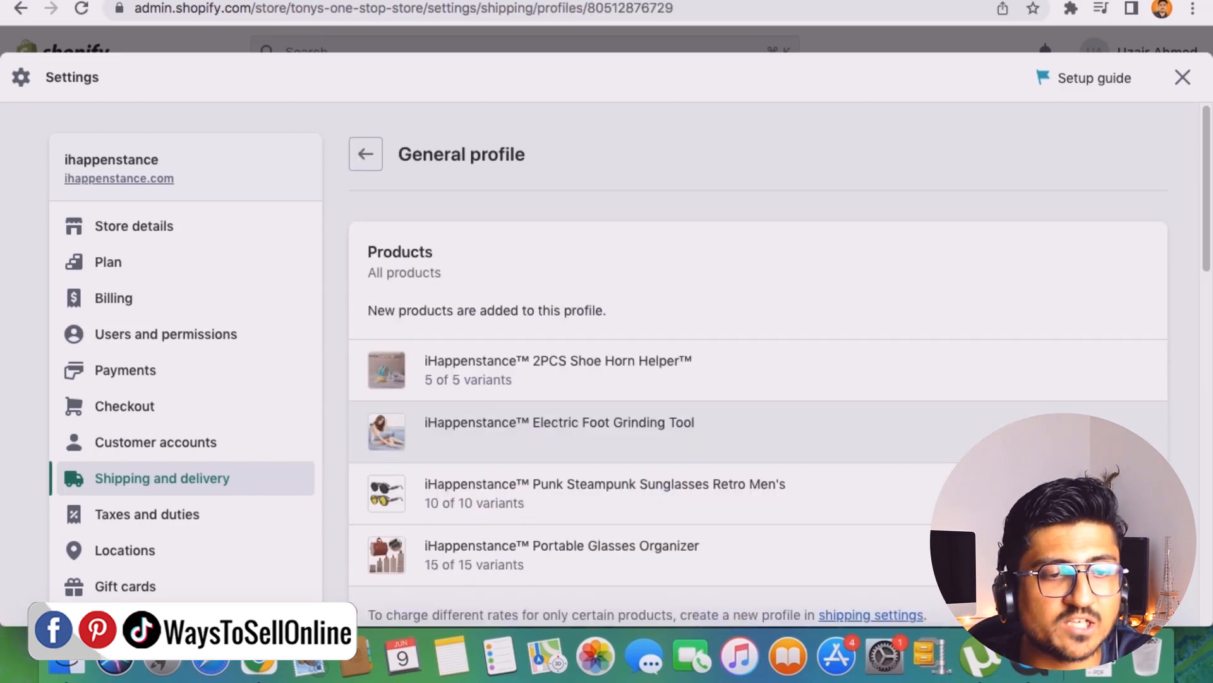
scroll("down", 3)
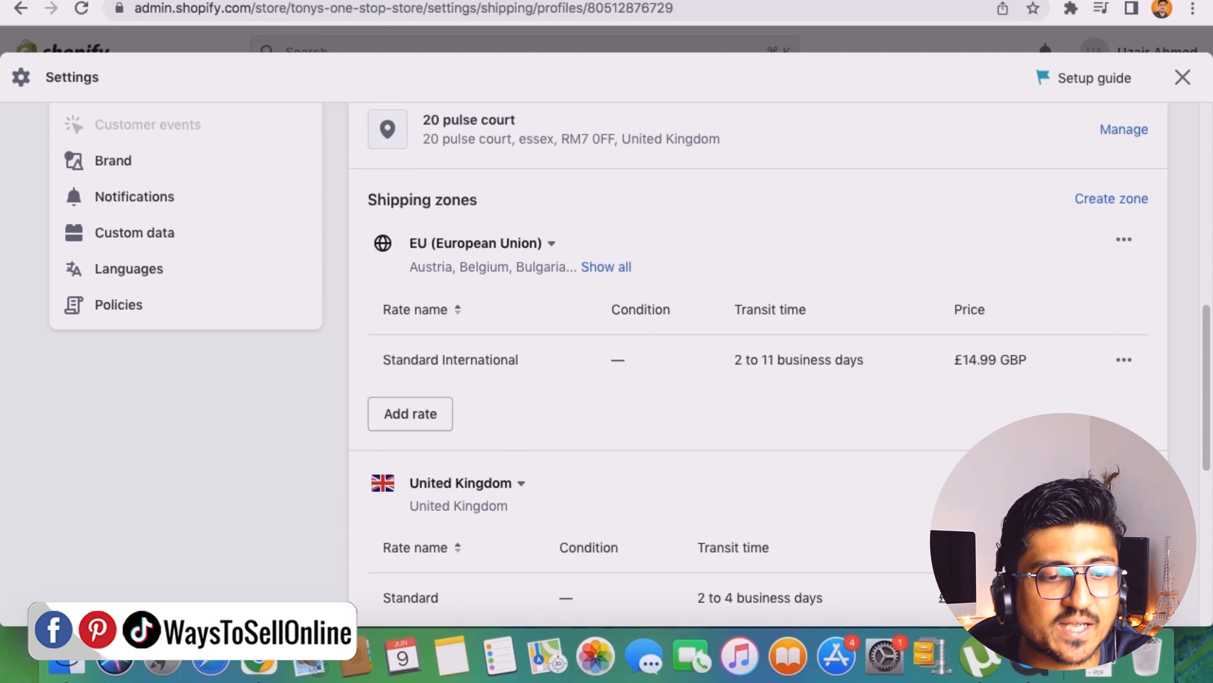
scroll("up", 3)
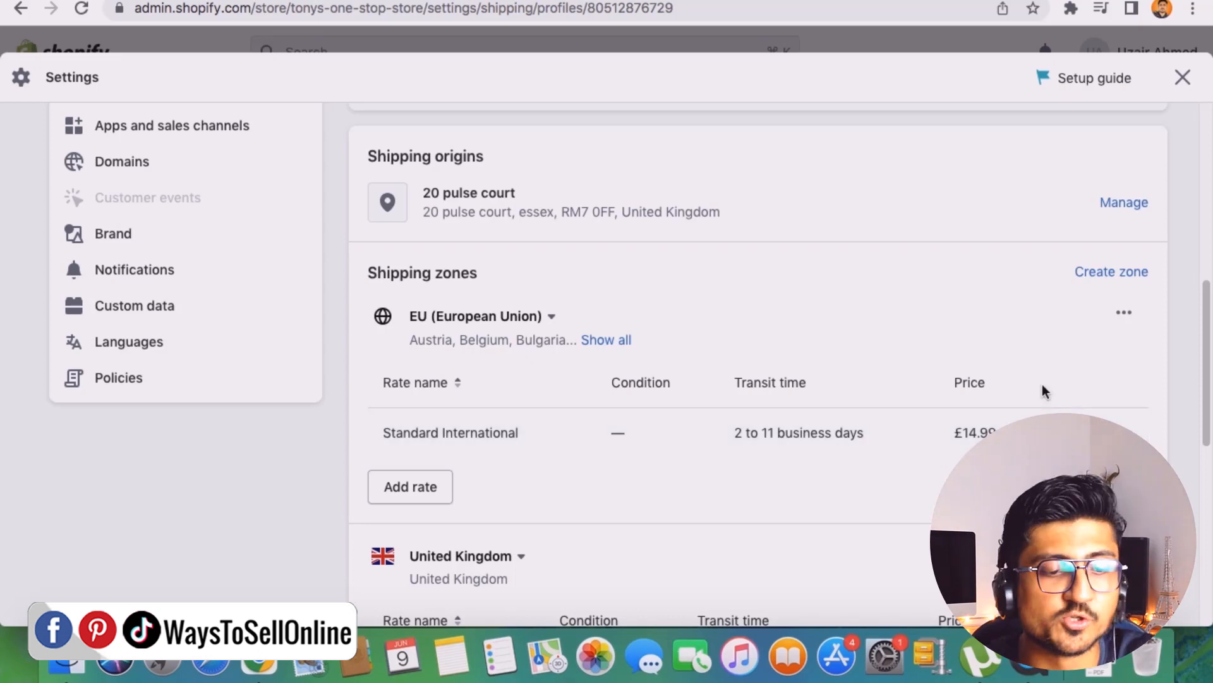
scroll("down", 3)
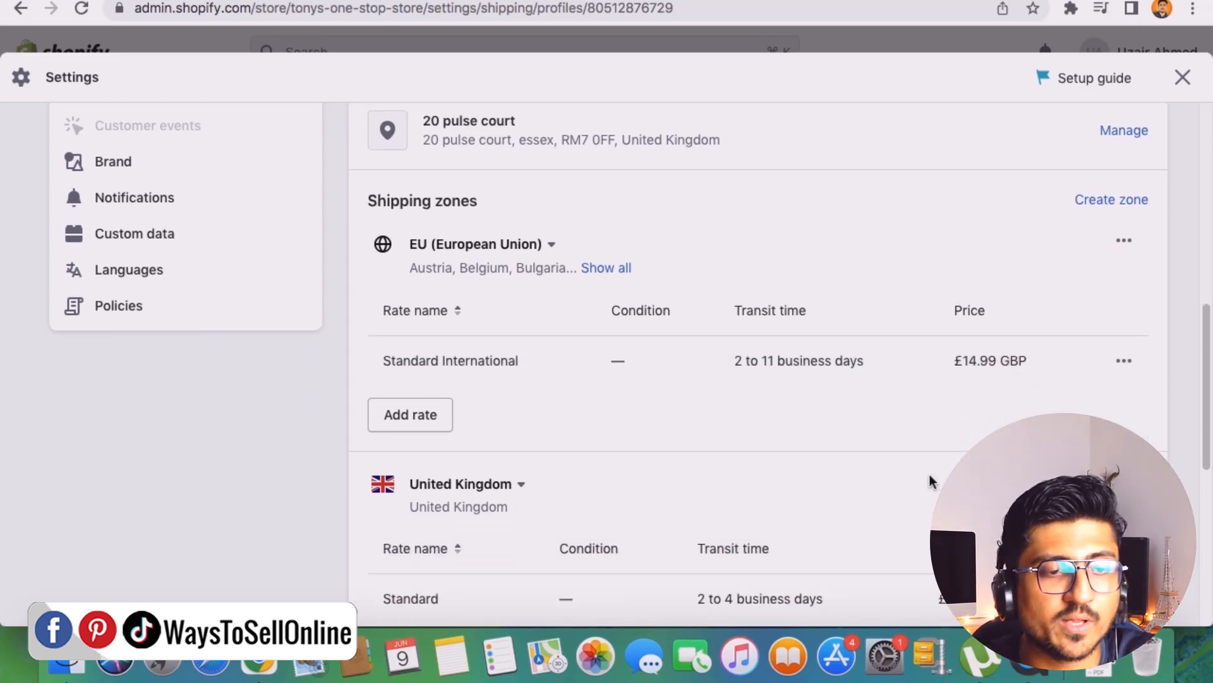
scroll("down", 3)
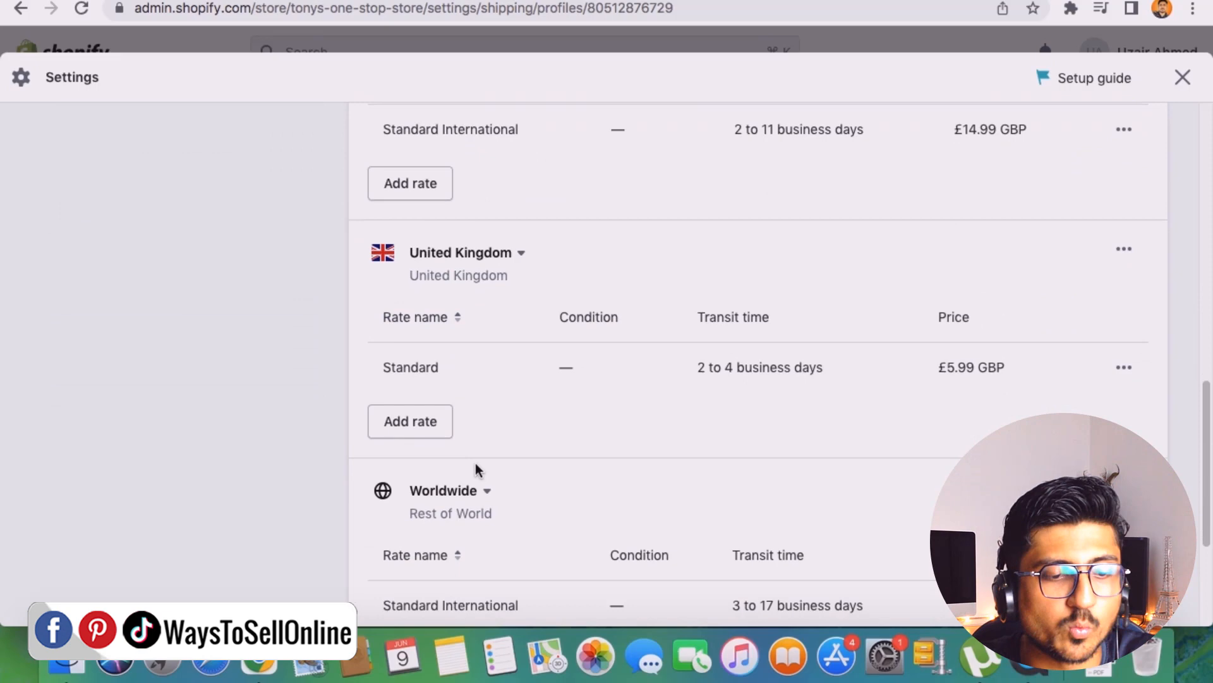
scroll("down", 3)
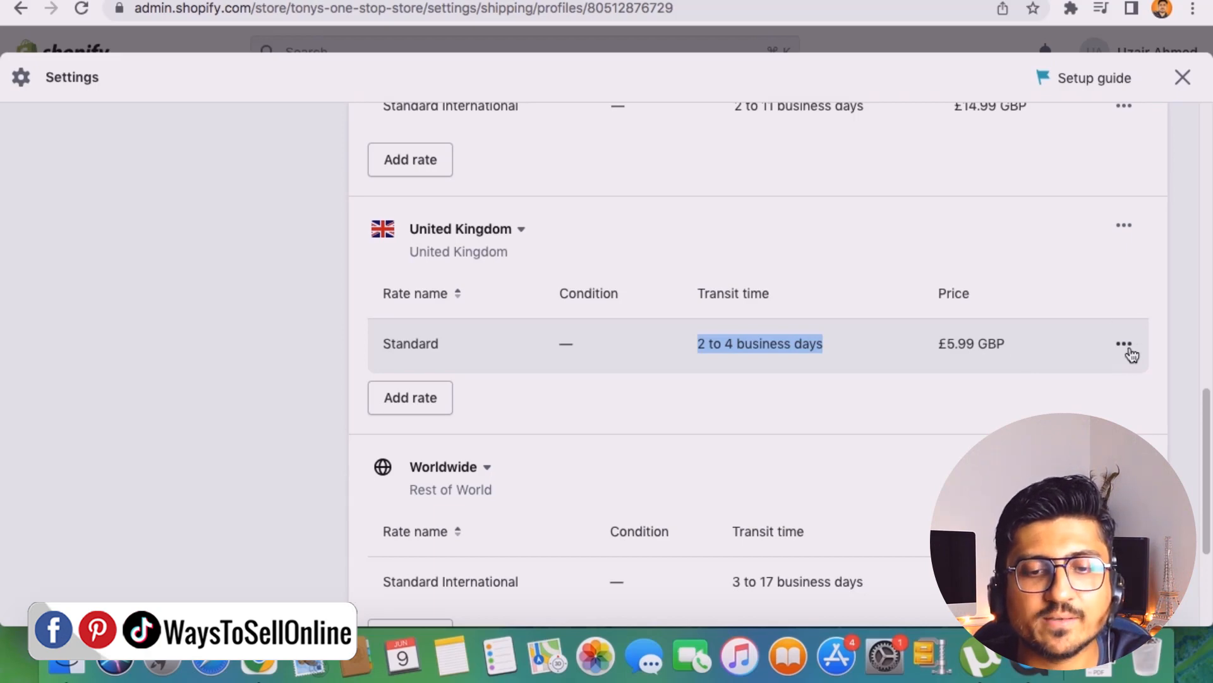
Change the UK Standard shipping rate from £5.99 to 0 (Free) and return Home.
left_click(1124, 344)
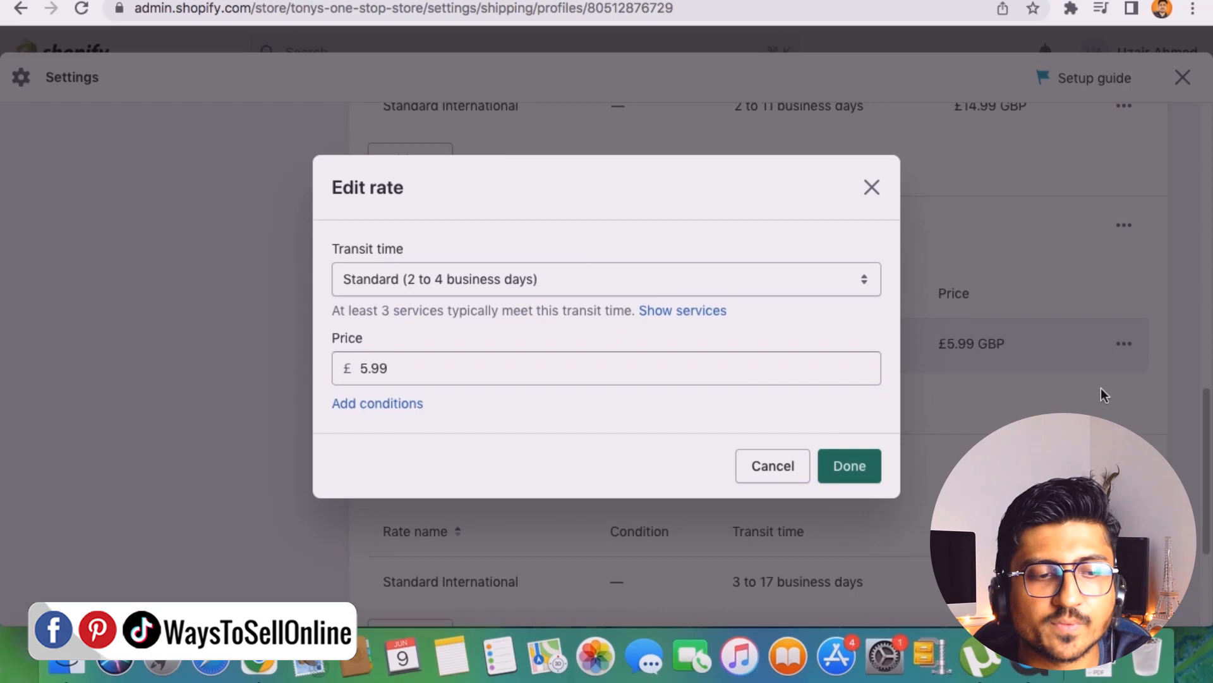
left_click(372, 368)
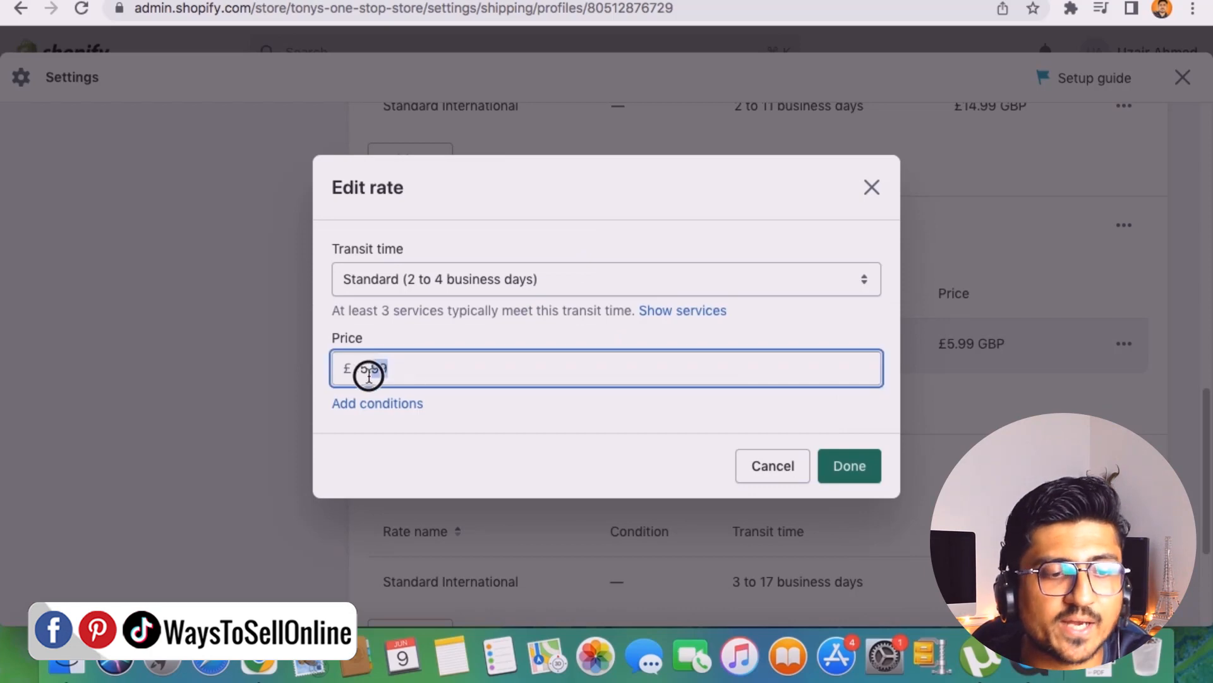
type("0")
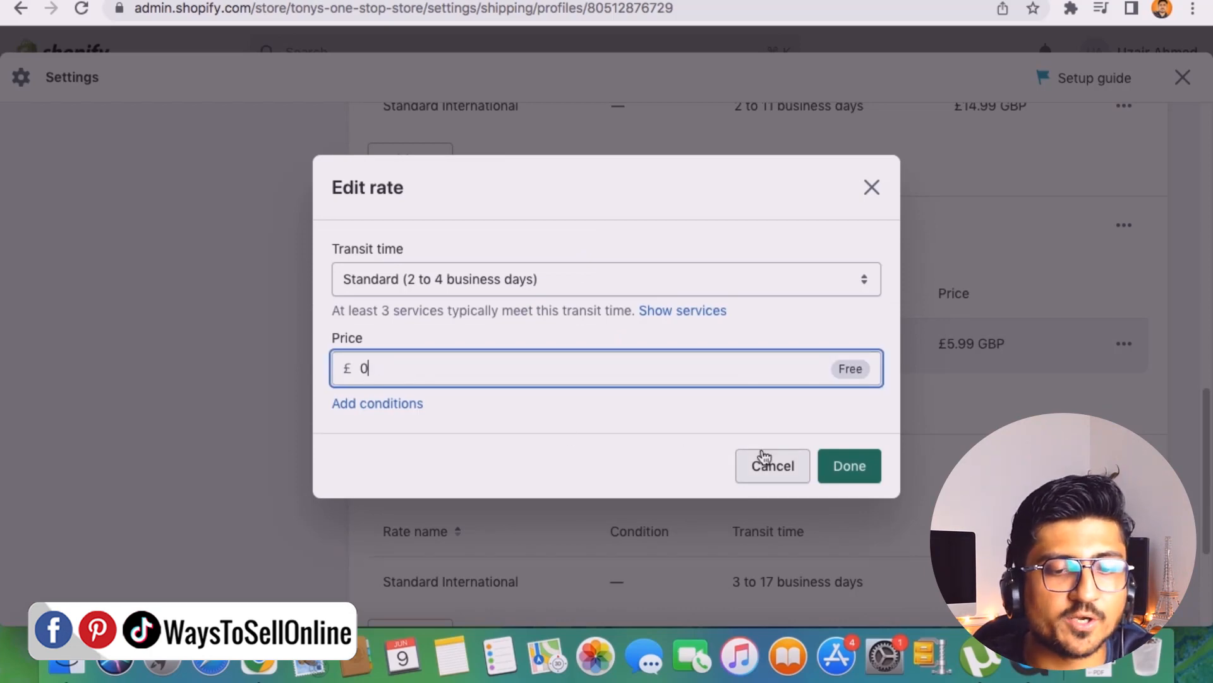
left_click(849, 466)
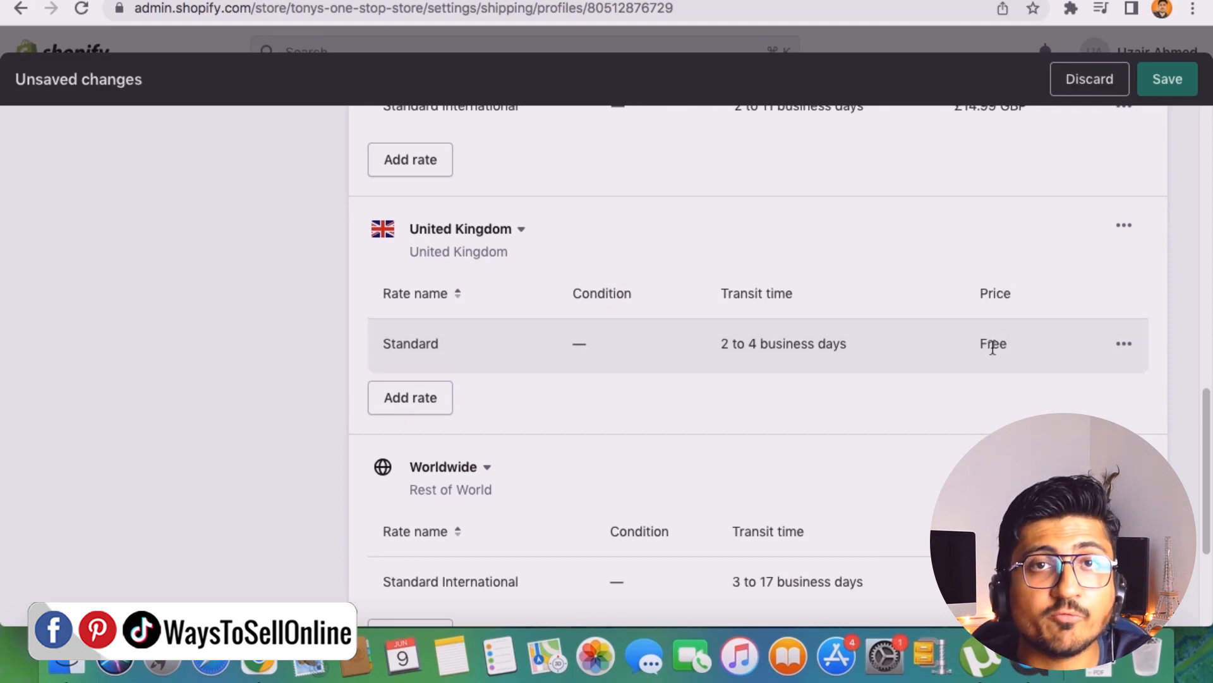
mouse_move(951, 423)
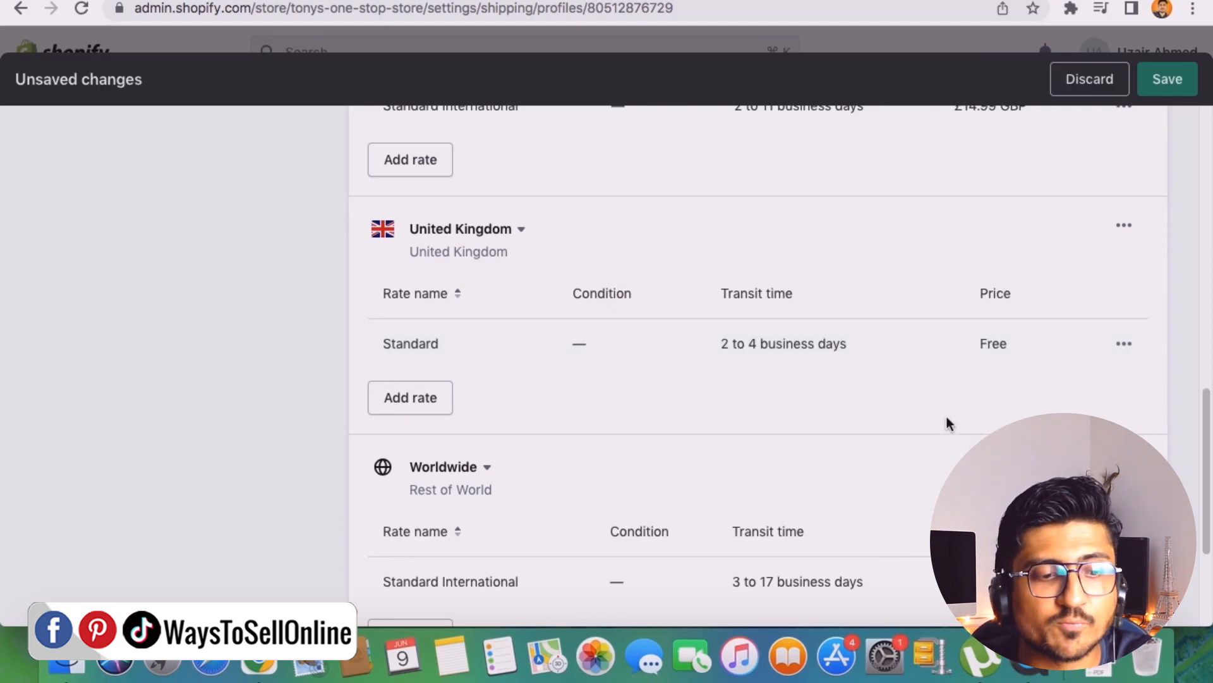
scroll("up", 3)
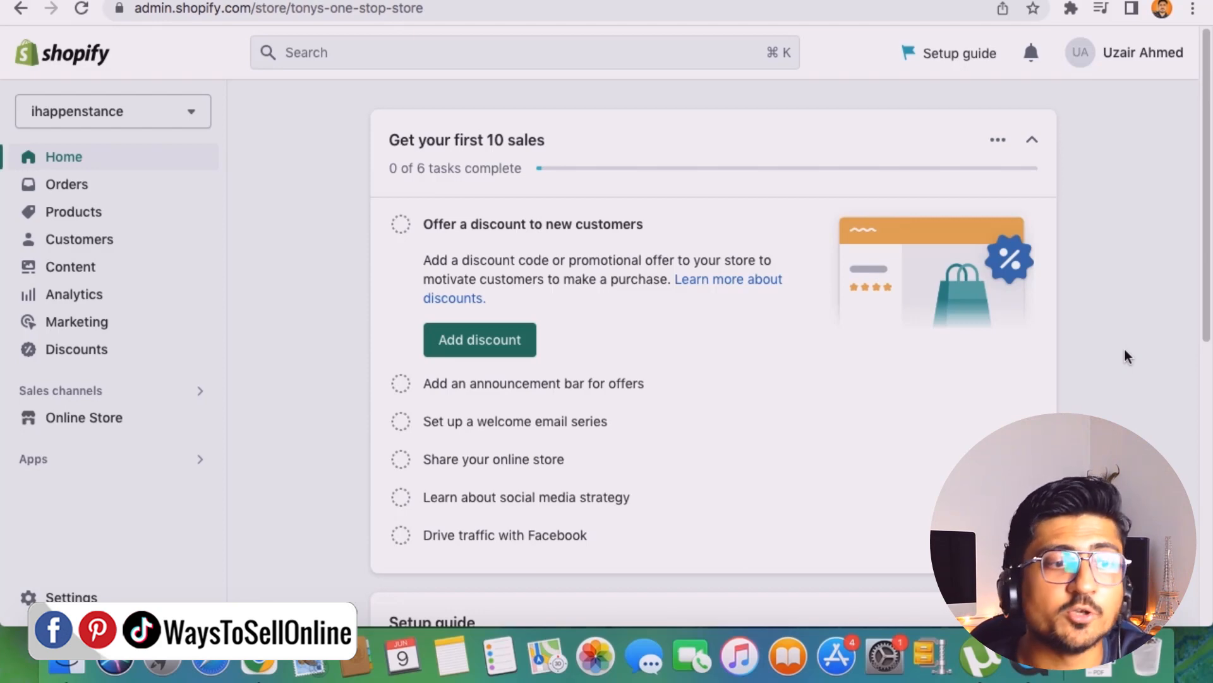
Set the Shoe Horn Helper's Red variant price to £14.99.
left_click(73, 211)
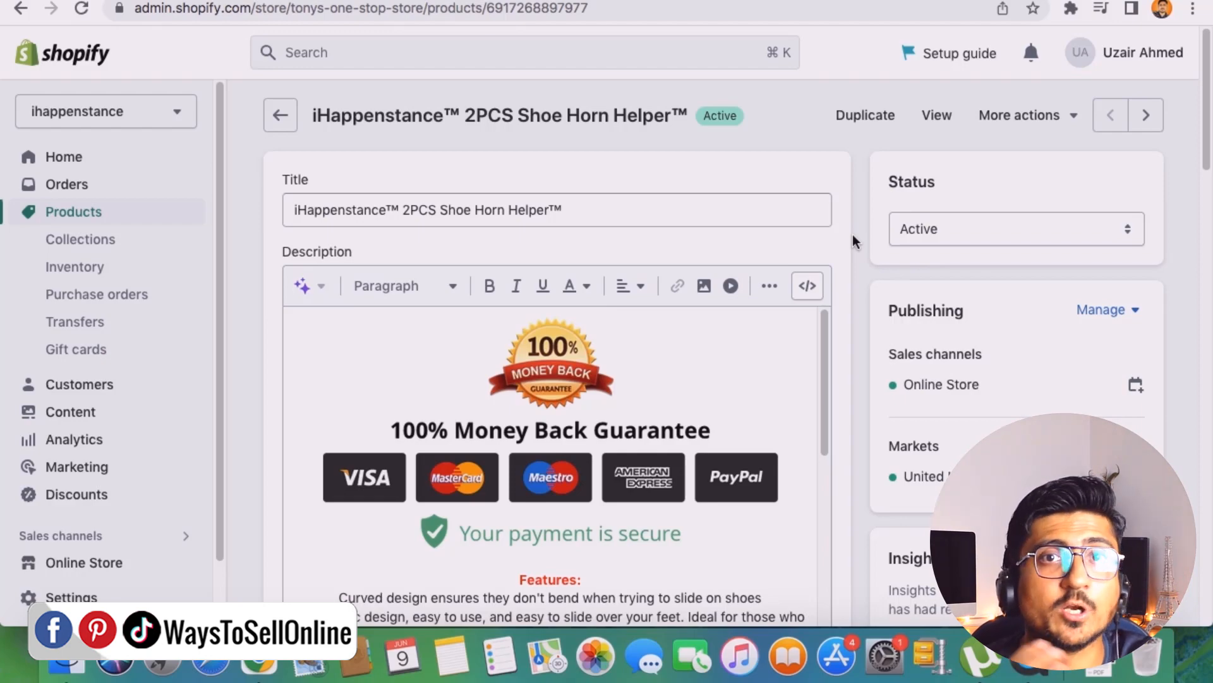
scroll("down", 3)
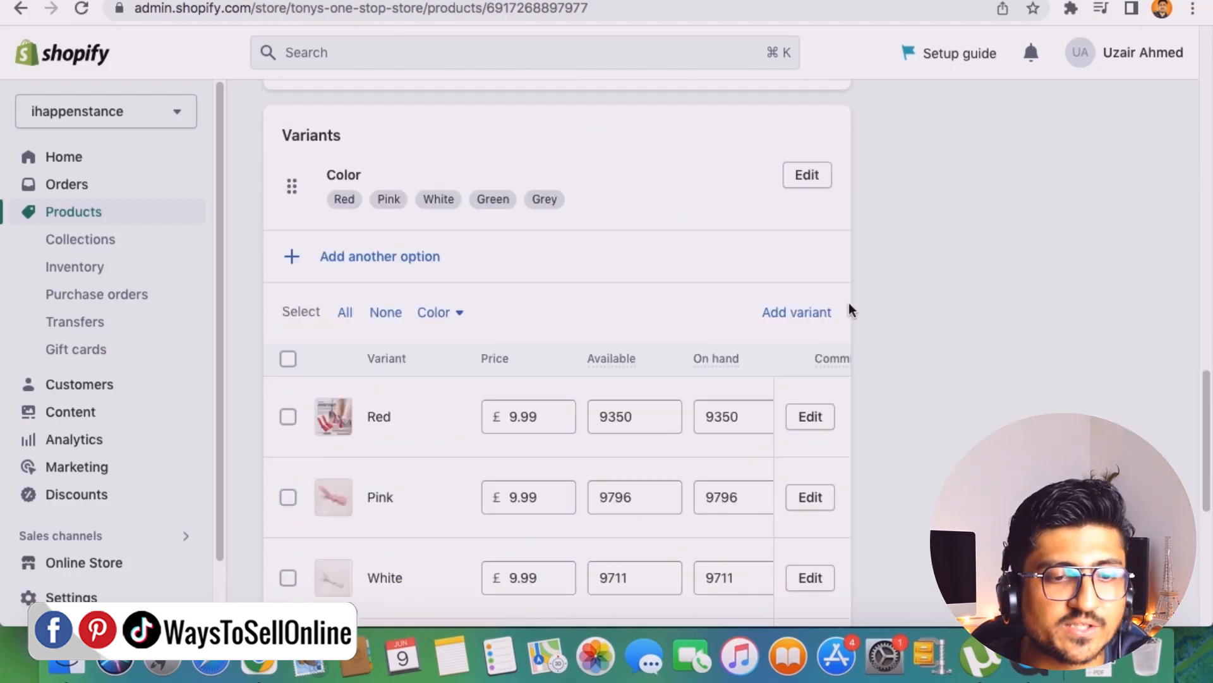
scroll("down", 3)
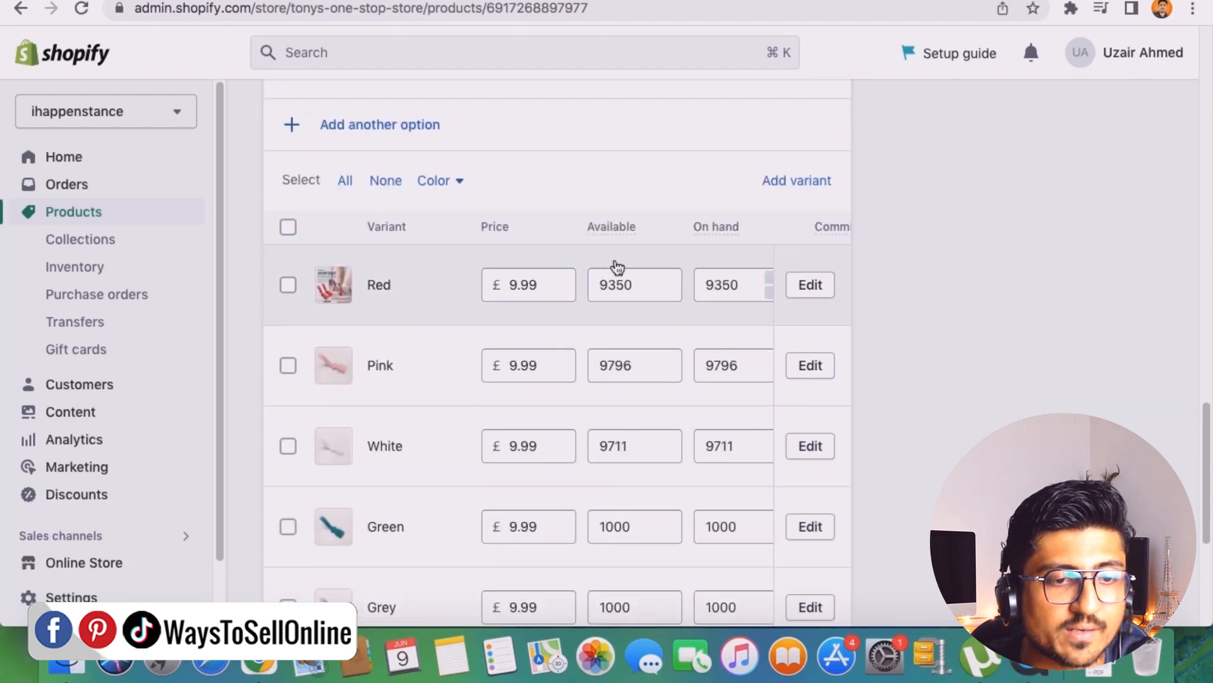
left_click(528, 285)
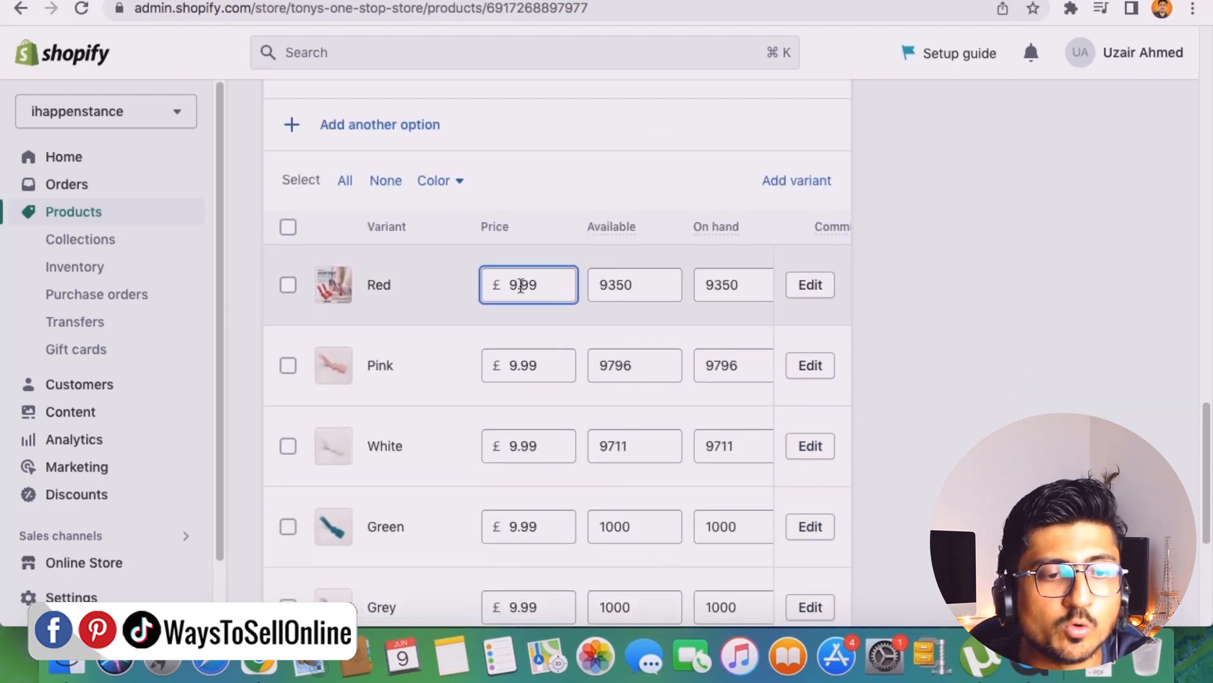
type("14.99")
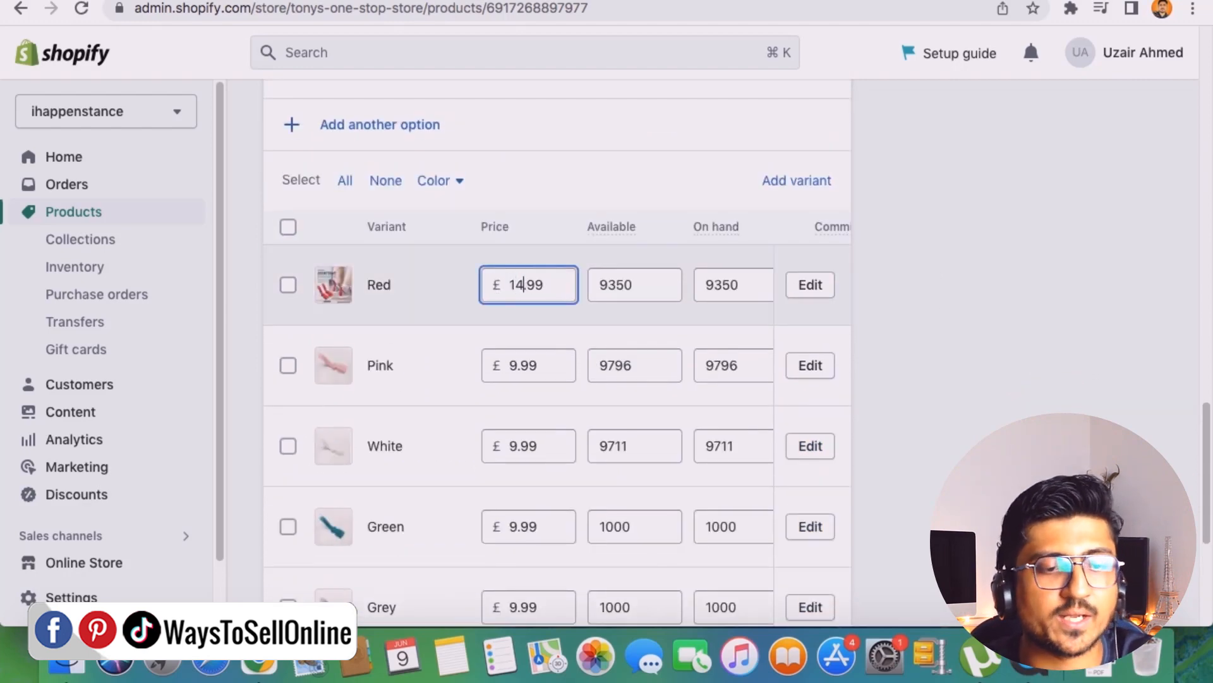
type("14.99")
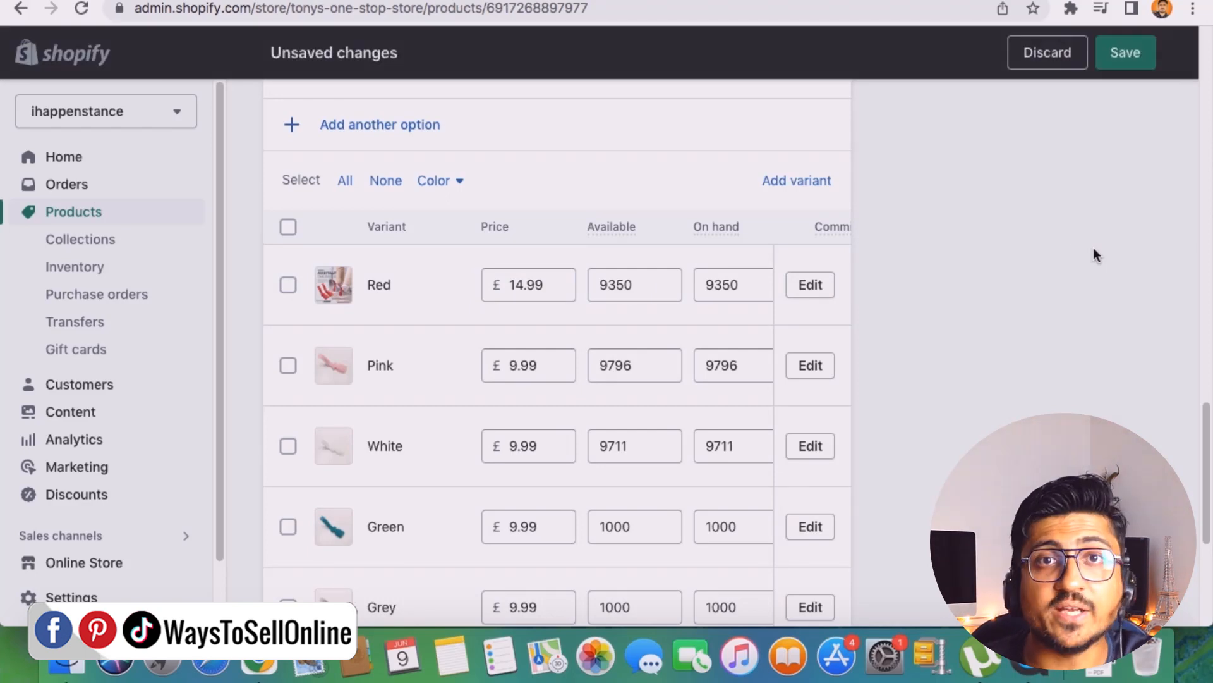